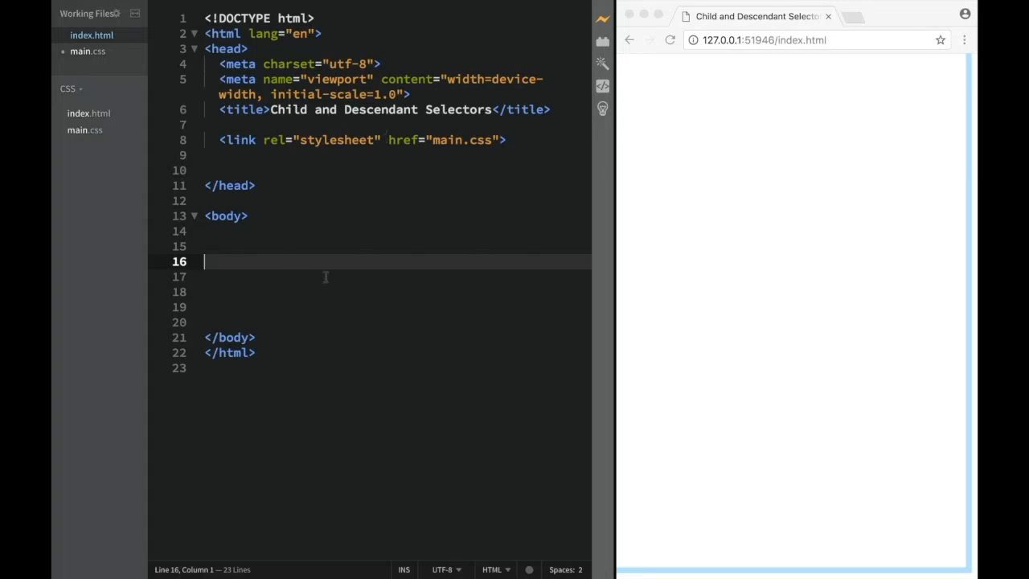
Step: Add a div with class 'red' and three 'Lorem ipsum dolor sit amet' paragraphs to index.html's body
key(enter)
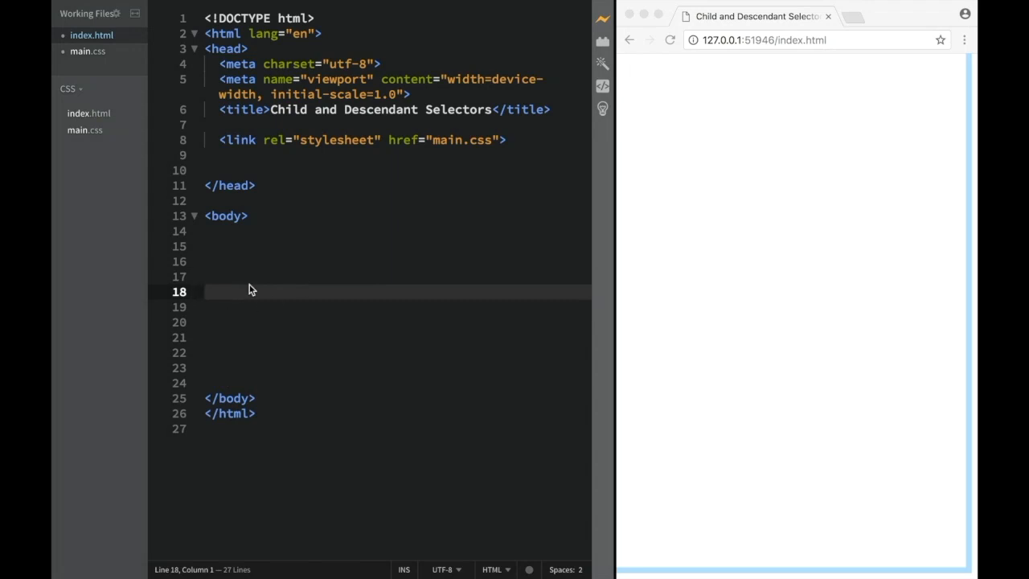
text(<div)
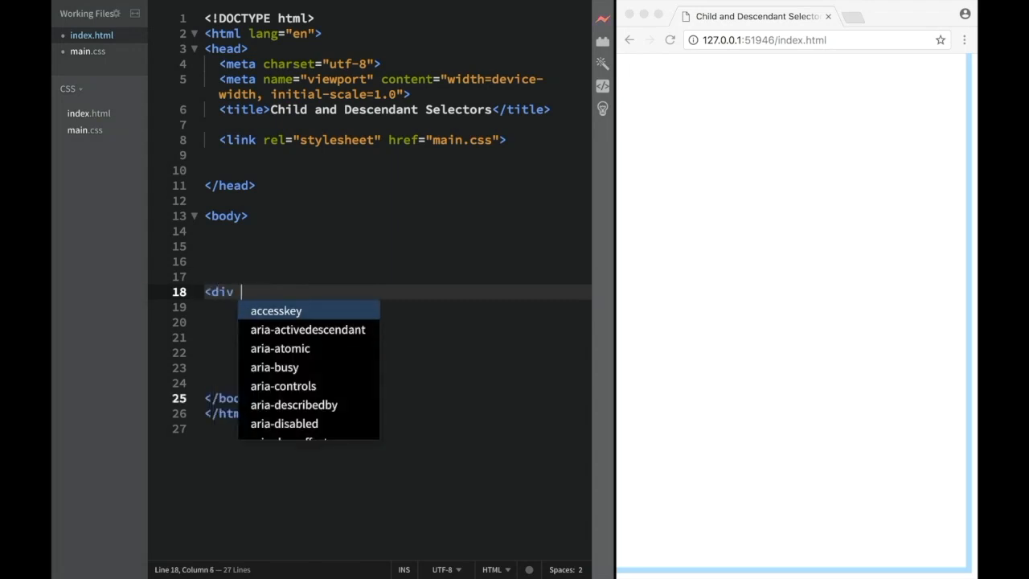
text(class="red">)
click(394, 307)
text(<p></p>)
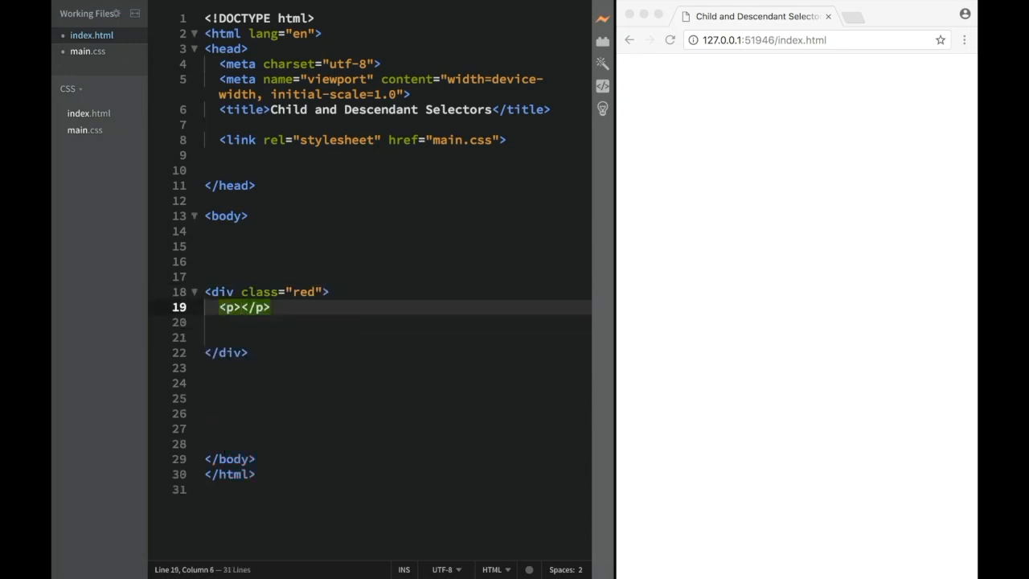
text(Lorem ipsum dolor sit amet, consectetur adipisicing elit)
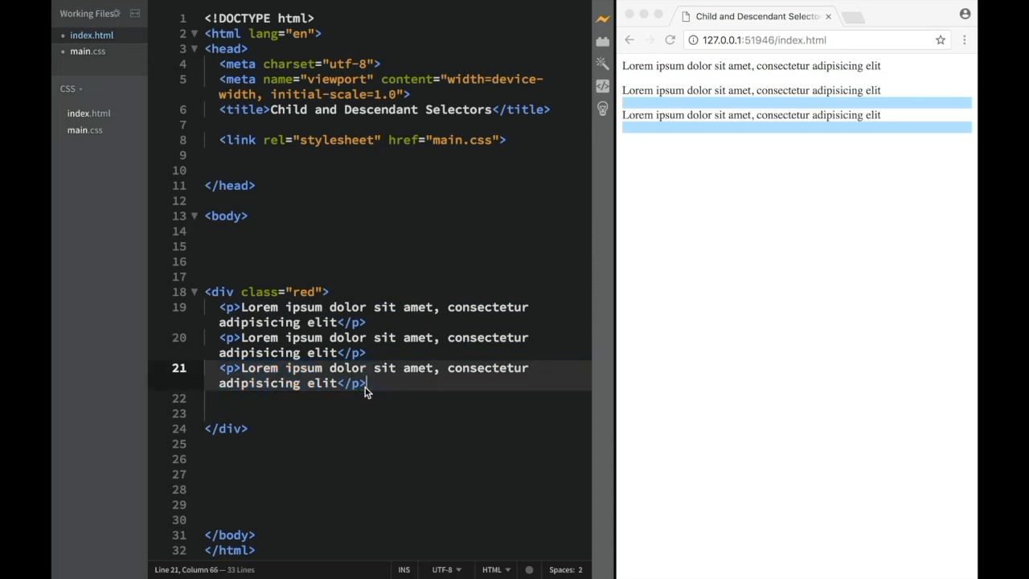
text(<div class)
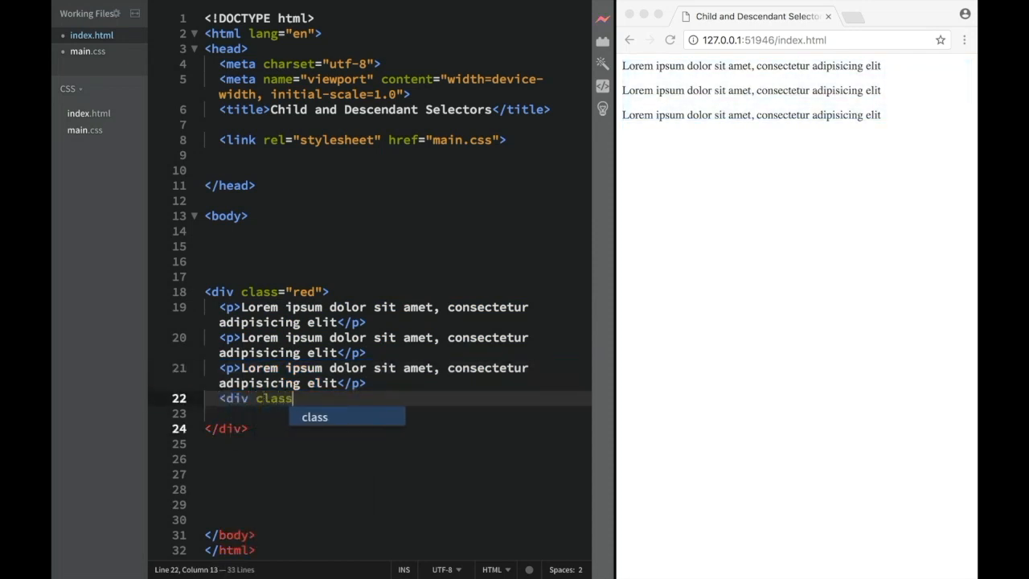
Step: Nest a div with class 'blue' and one Lorem ipsum paragraph inside the red div, with a blank line above it
text(=")
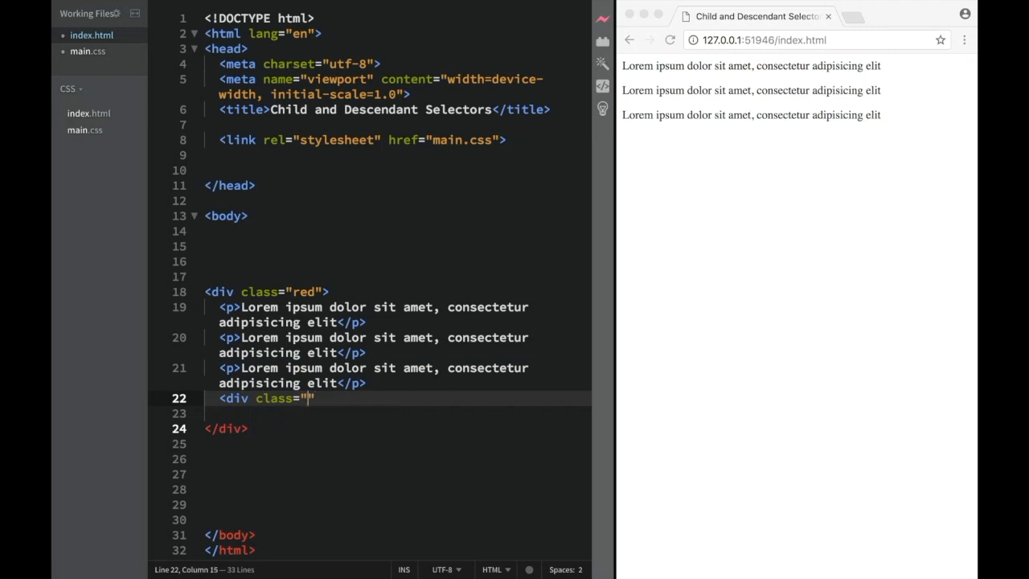
text(blue)
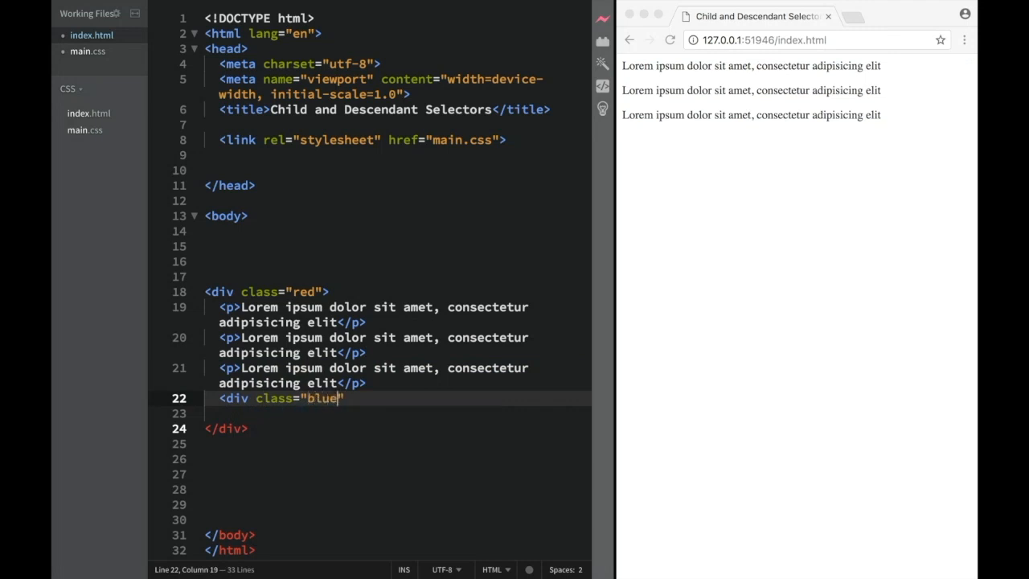
text(>)
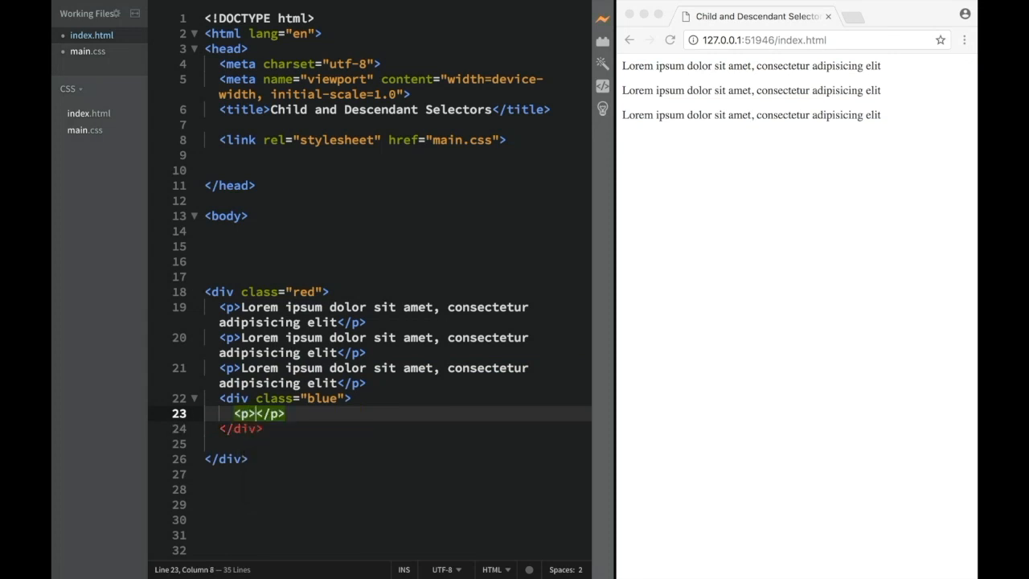
text(Lorem ipsum dolor sit amet, consectetur adipisicing elit)
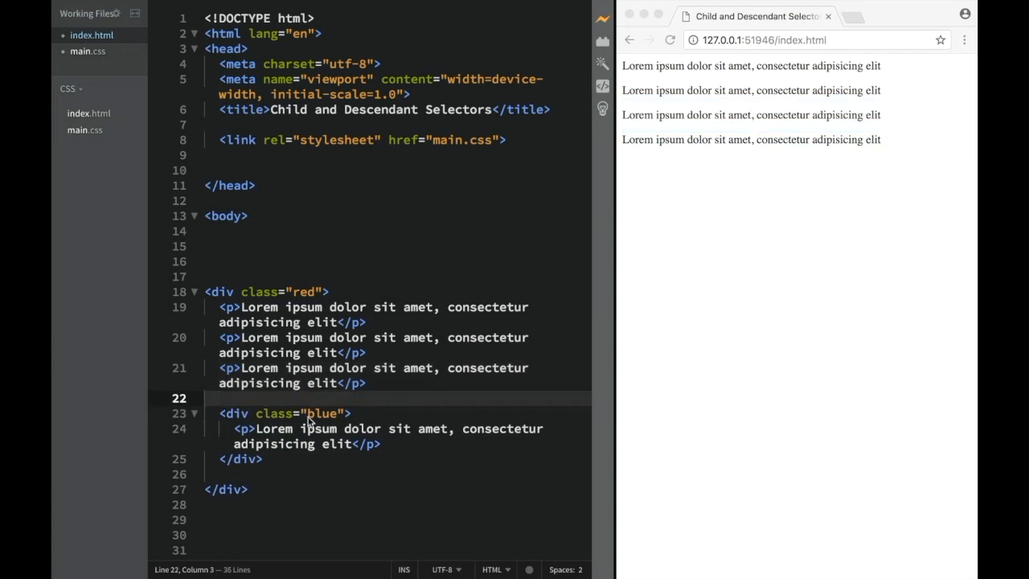
key(Enter)
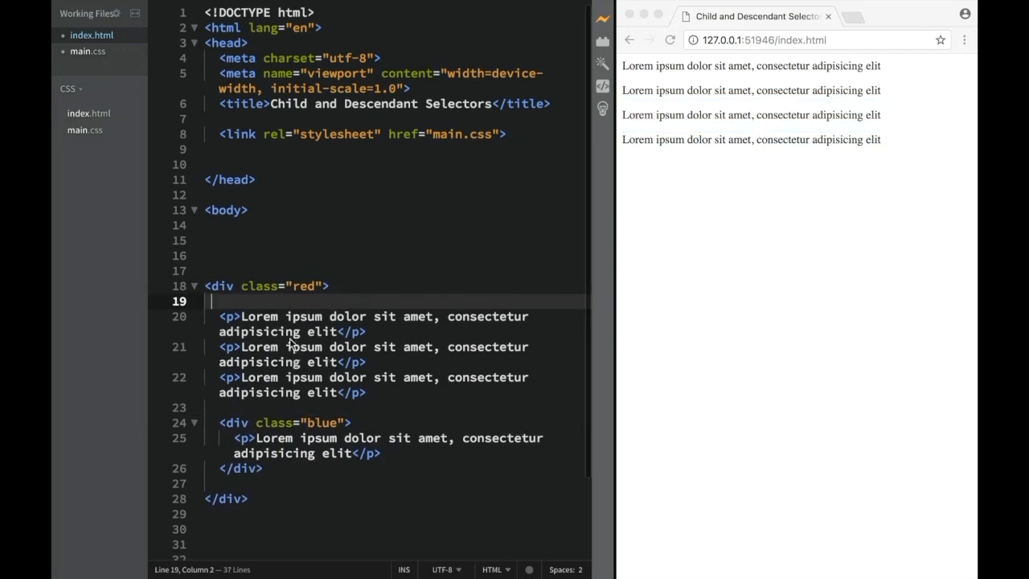
mouse_move(265, 291)
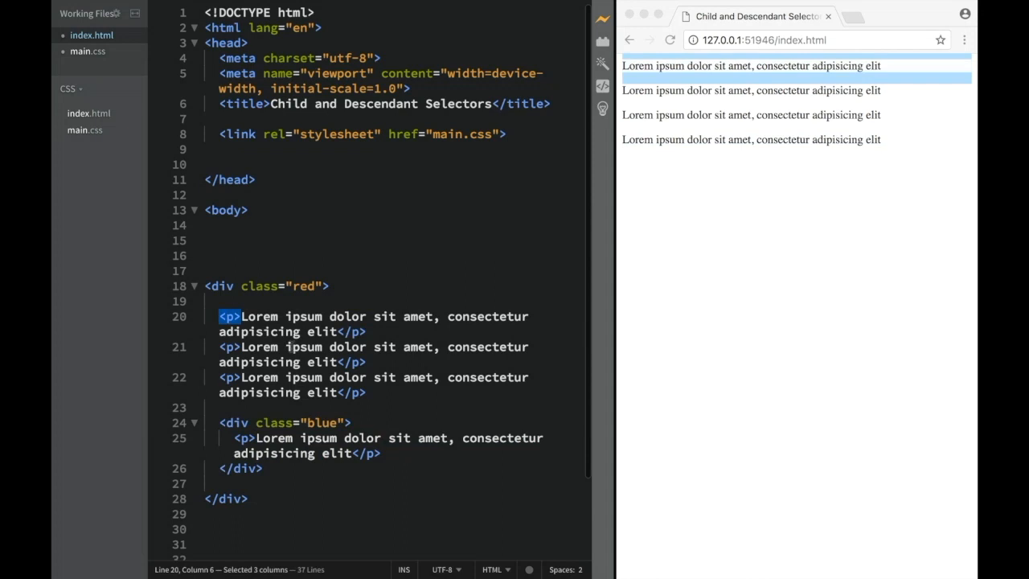
Step: Column-select the red div's three paragraph lines to remove their leading indentation
drag(239, 316, 365, 392)
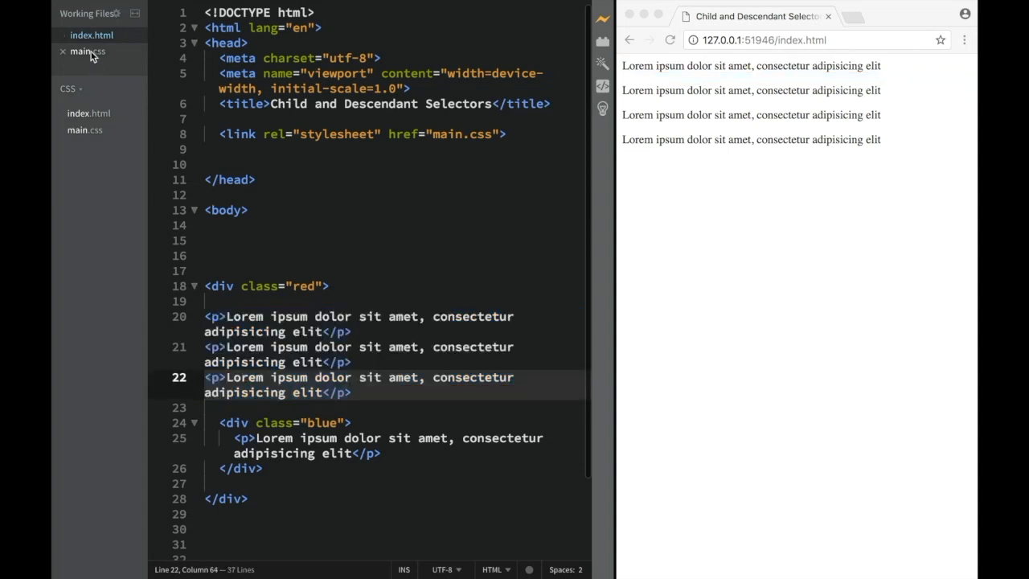
Step: In main.css, write the rule p { background-color: red }
click(82, 51)
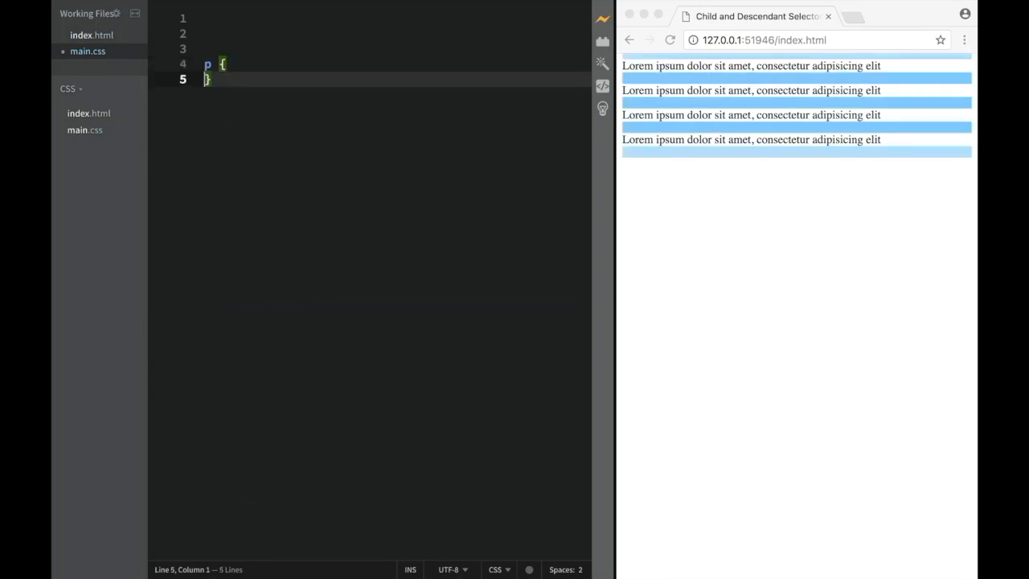
text(background-color:)
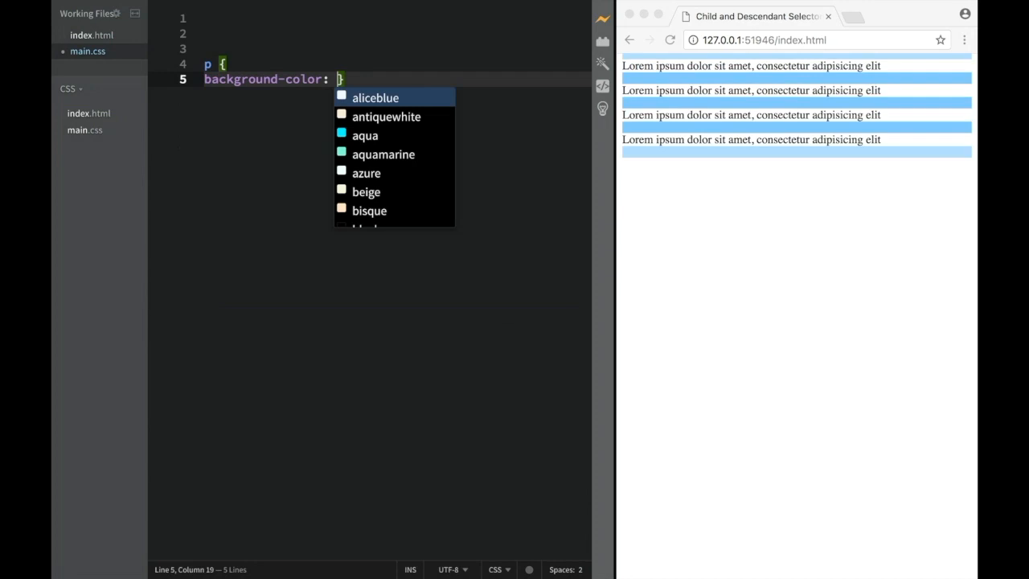
text(red)
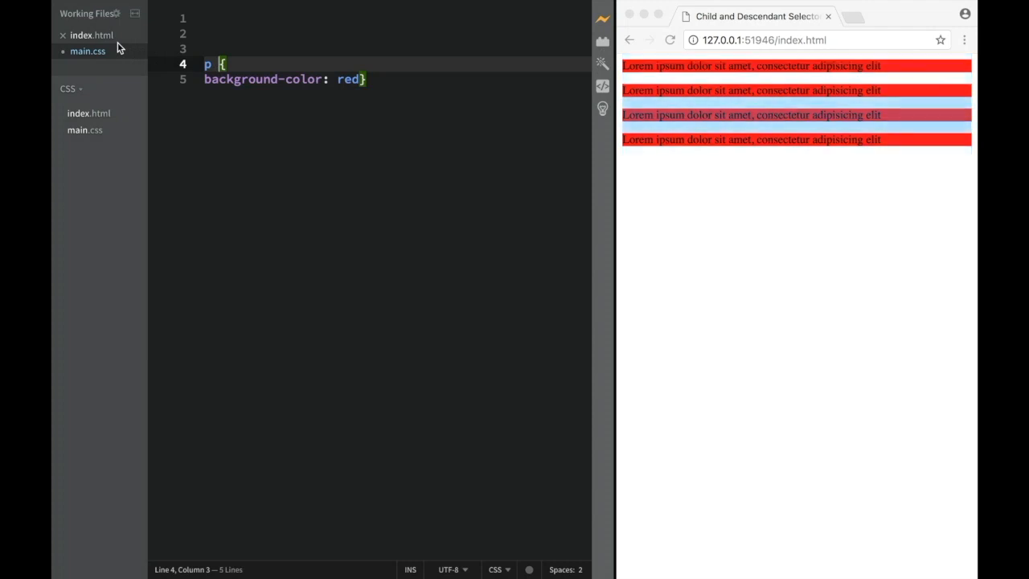
click(91, 34)
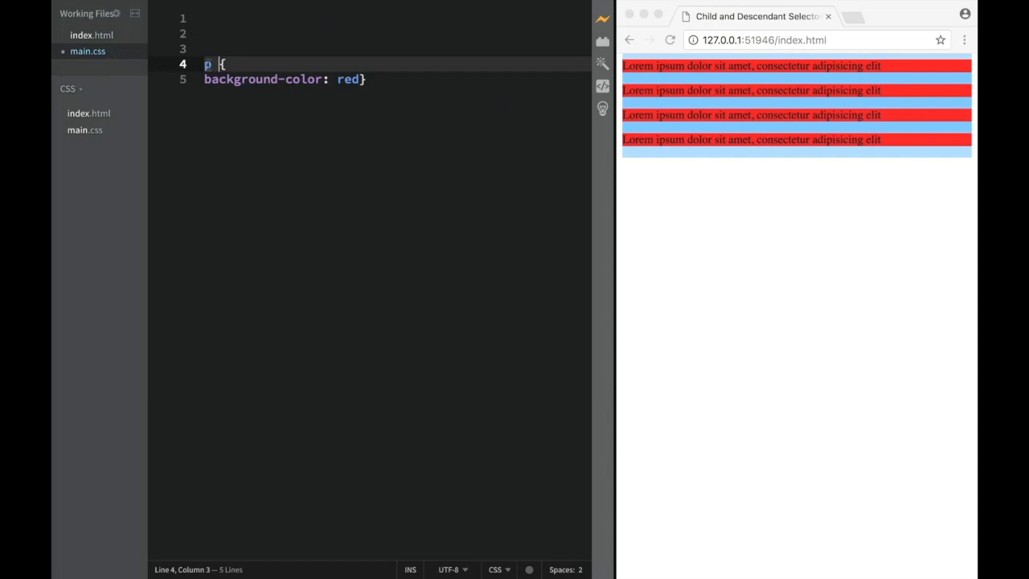
Step: Change the selector from p to .red>p so only direct-child paragraphs stay red
text(.re{)
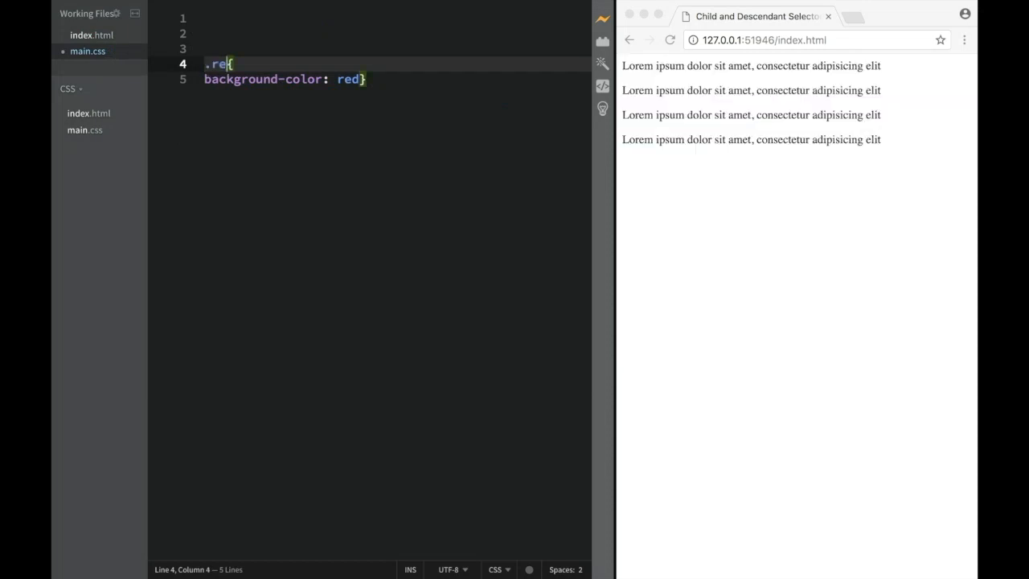
key(Backspace)
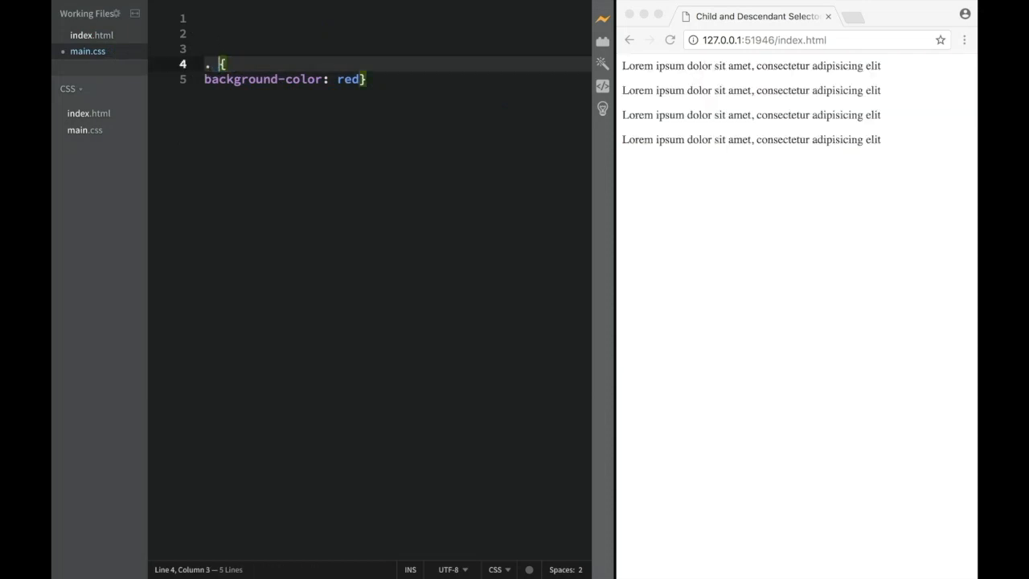
text(red)
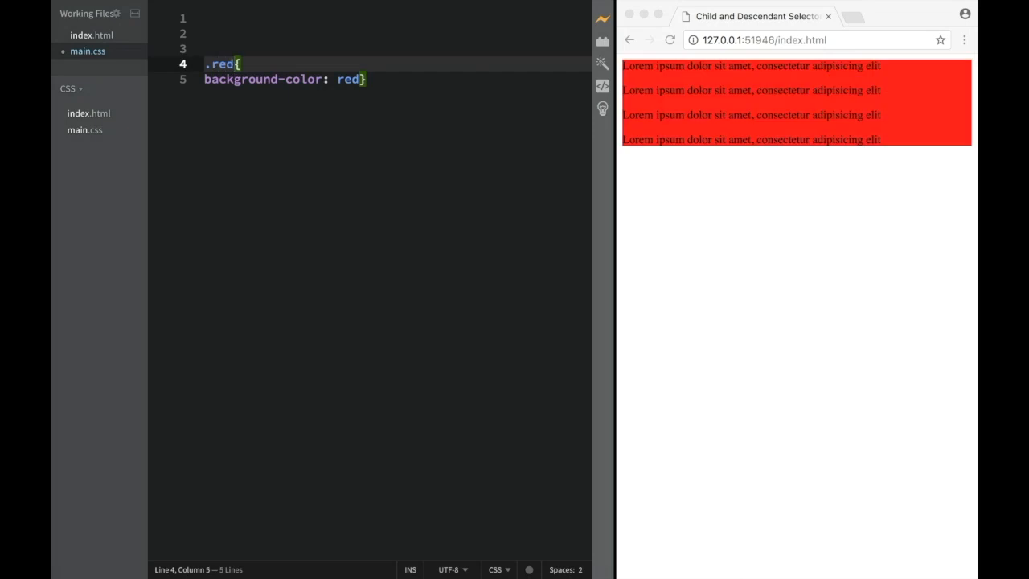
text(>)
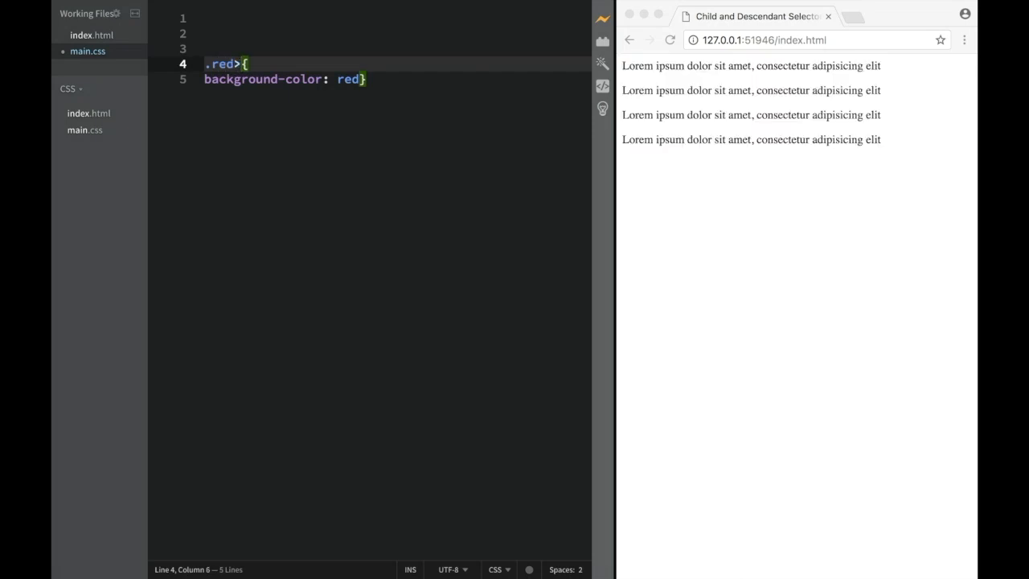
text(p)
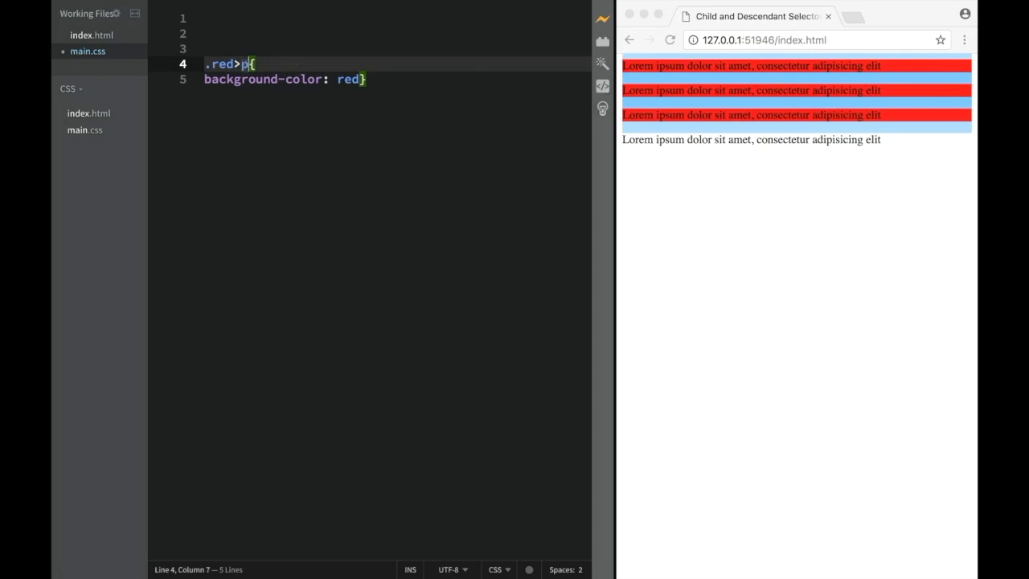
double_click(222, 63)
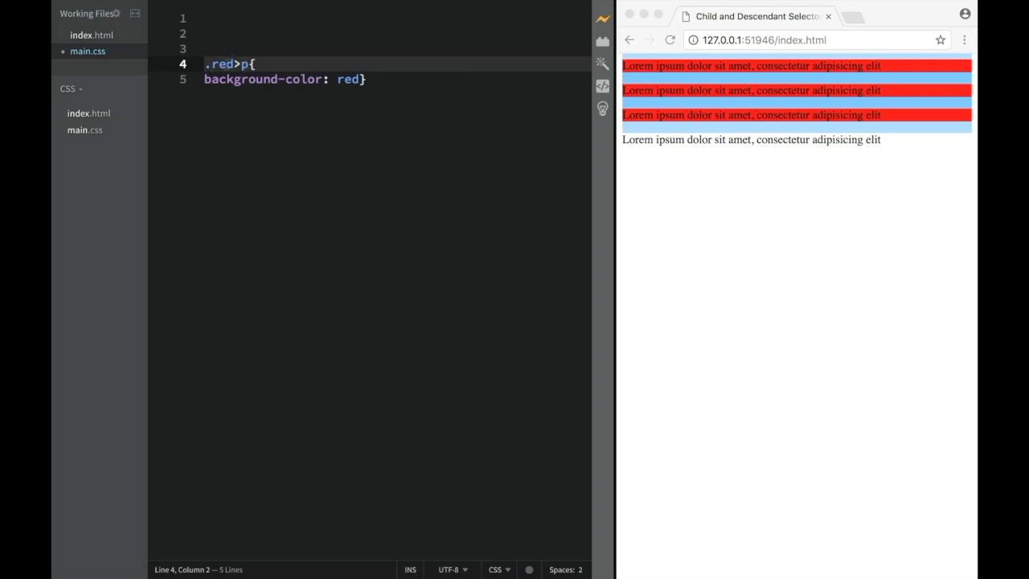
mouse_move(670, 83)
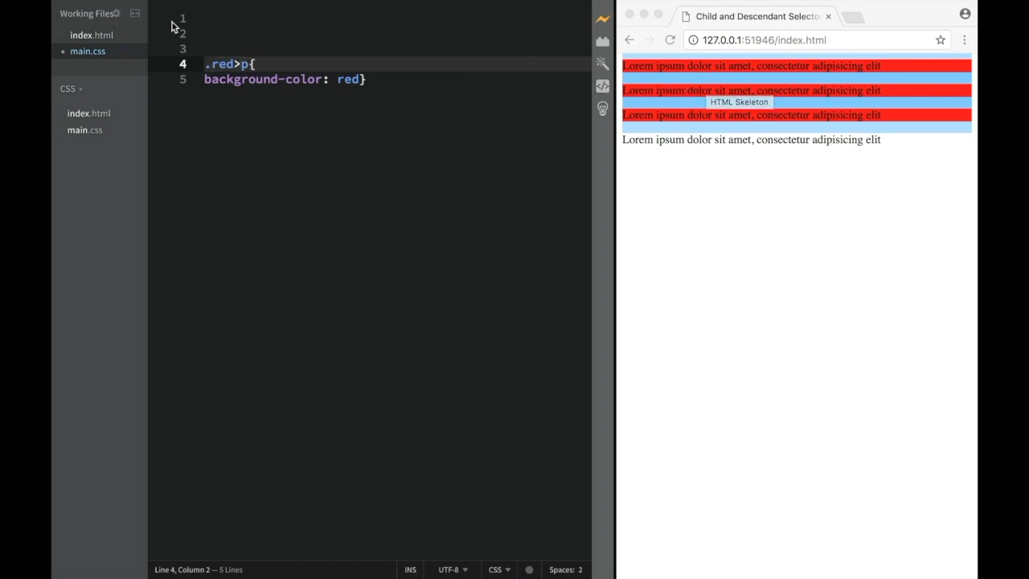
Step: Highlight the three direct-child paragraphs on lines 20–24 of index.html, then return to main.css
click(91, 34)
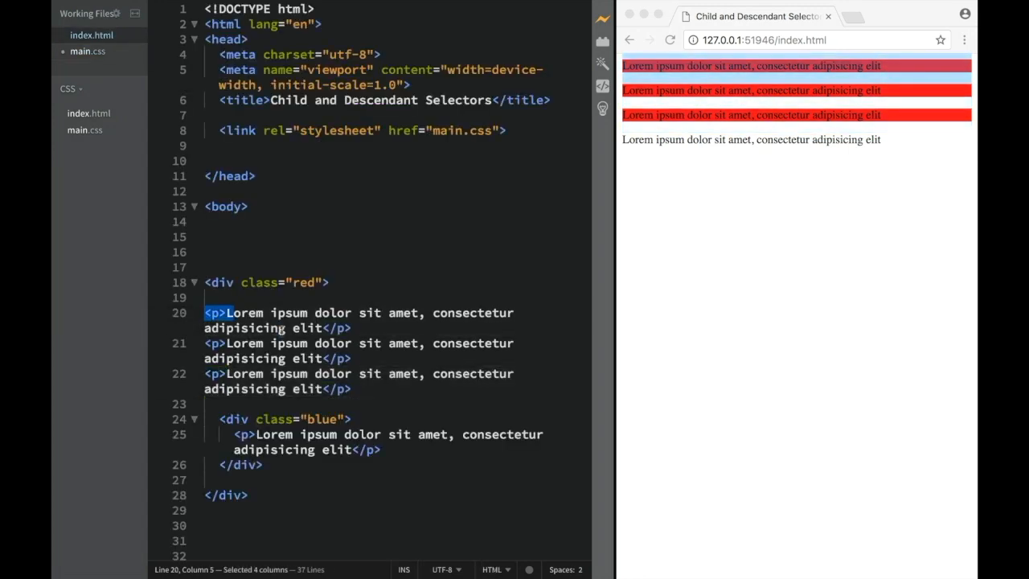
drag(217, 313, 352, 389)
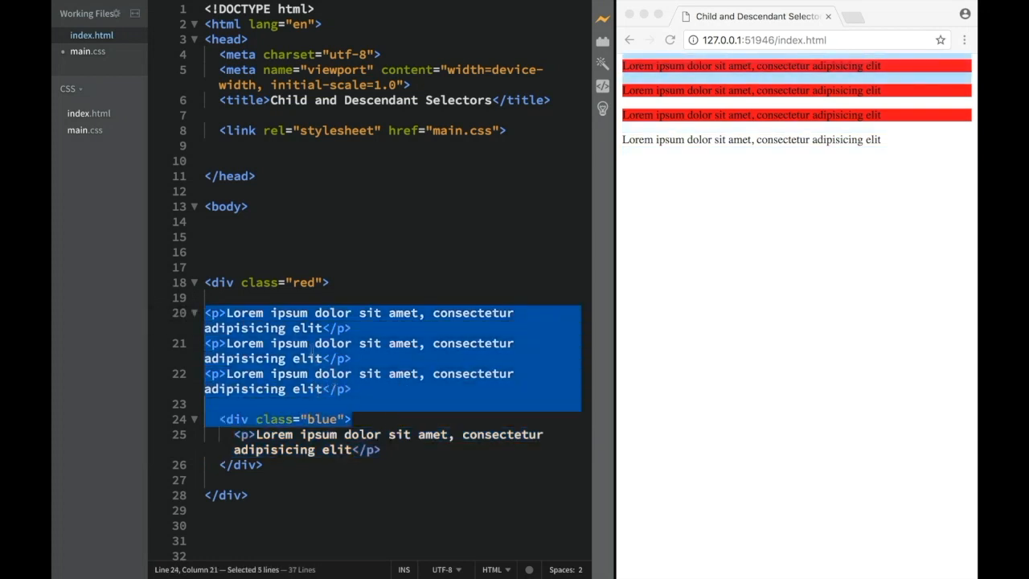
click(80, 52)
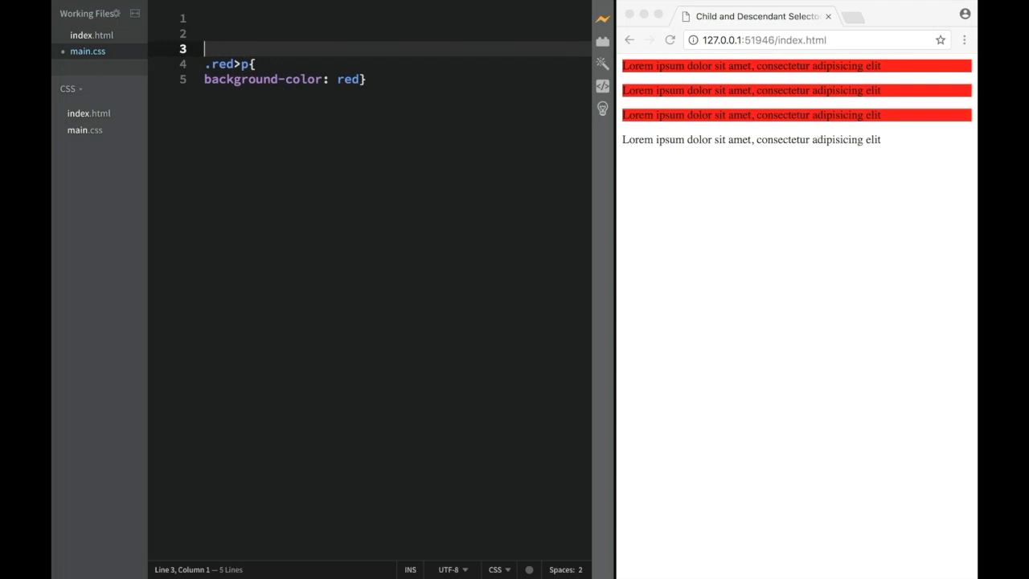
Step: Wrap the .red>p rule in a comment labelled 'child' and add blank lines below it
text(/*dh1*/)
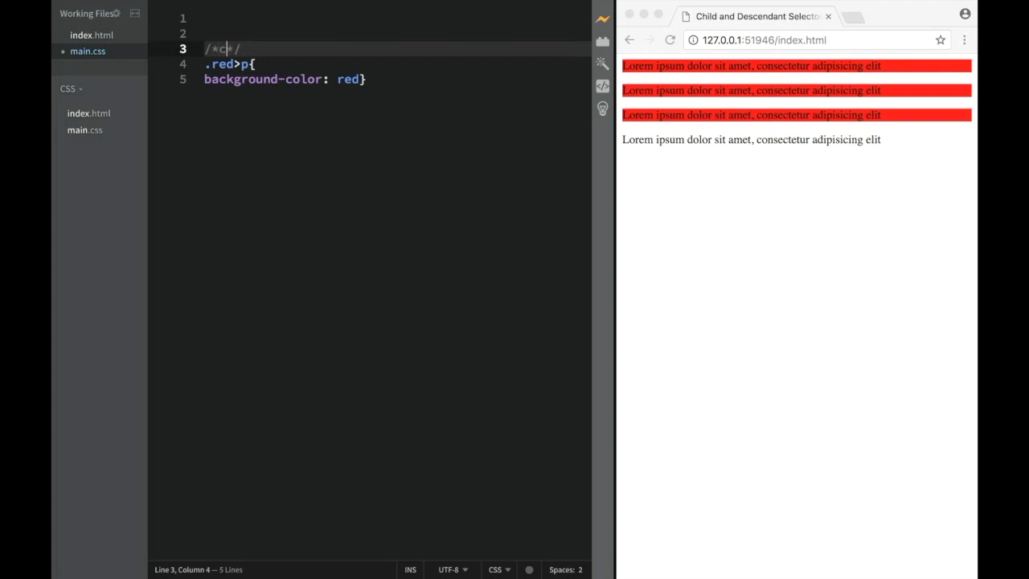
text(hild)
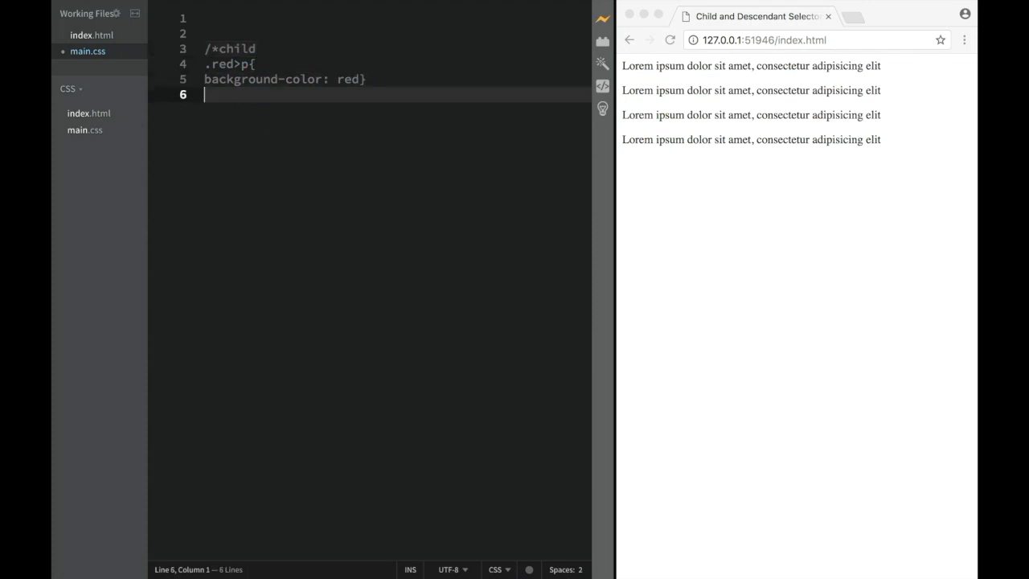
text(*)
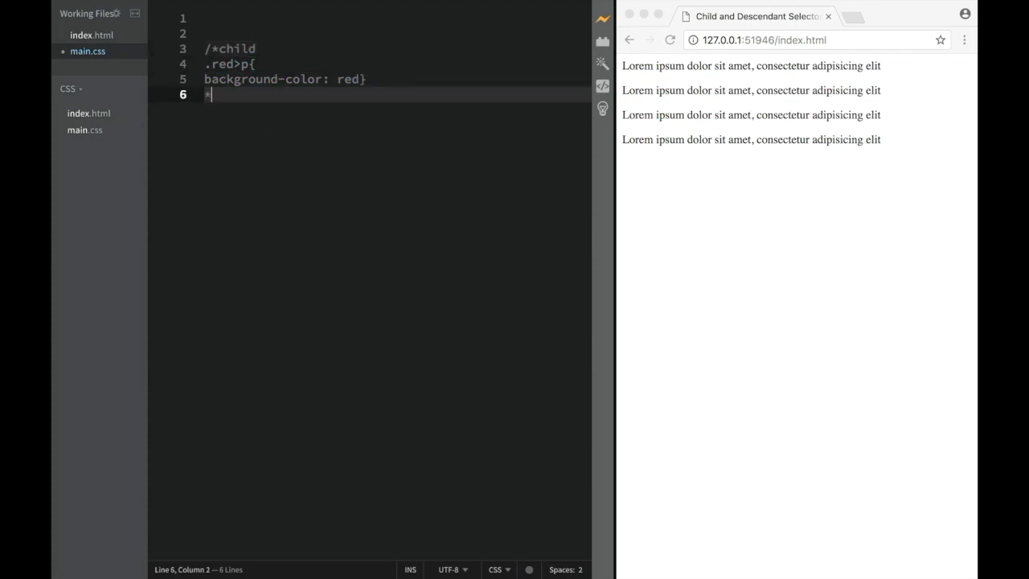
text(/)
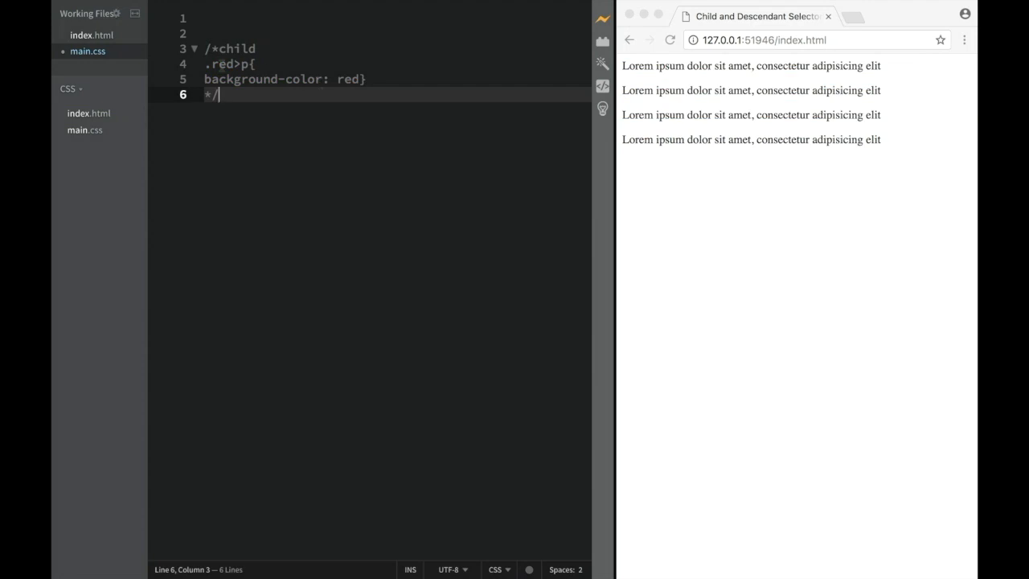
key(Enter)
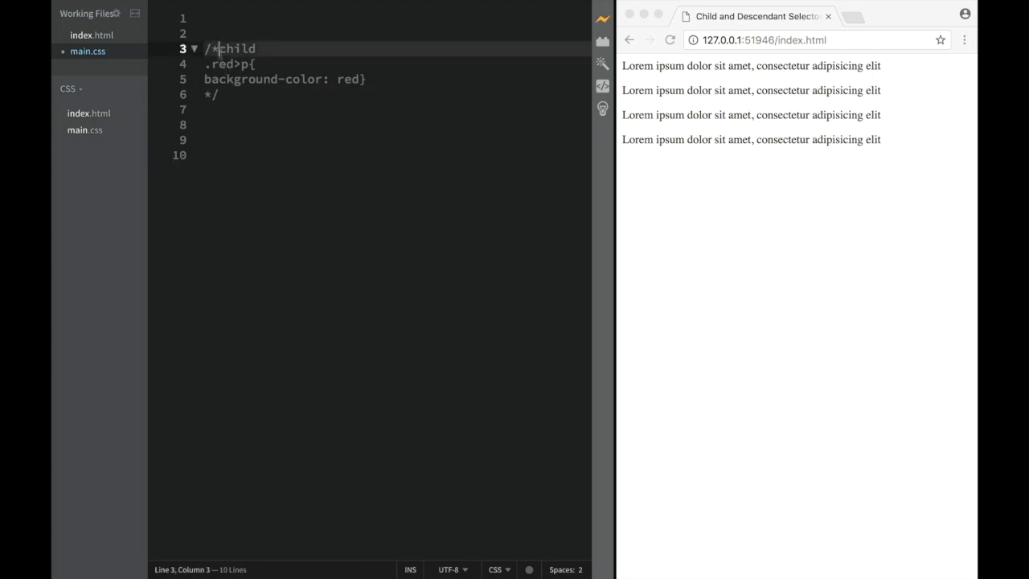
Step: Relabel the comment 'child selector' and start an empty .red p { rule below it
text(s)
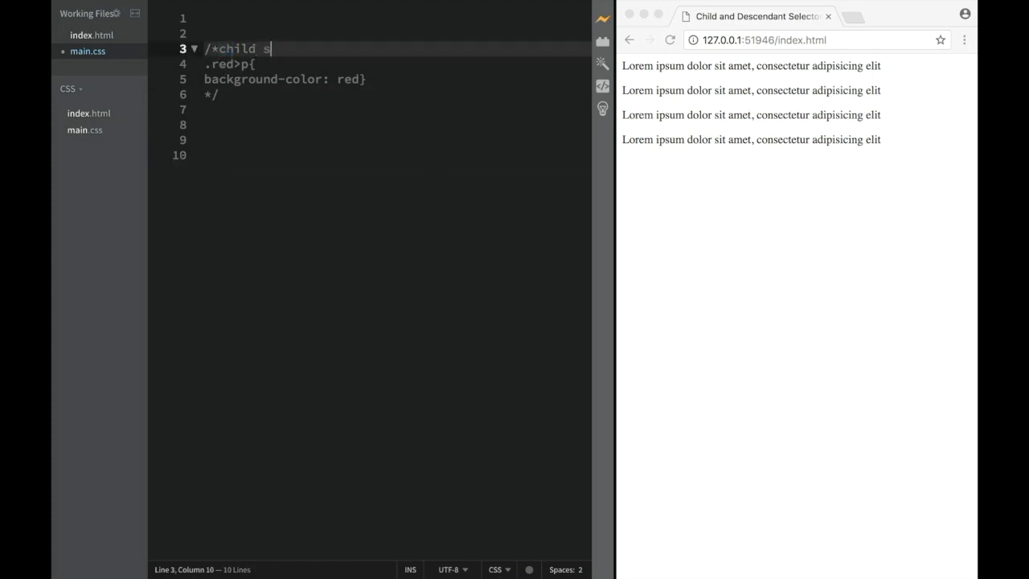
text(elector)
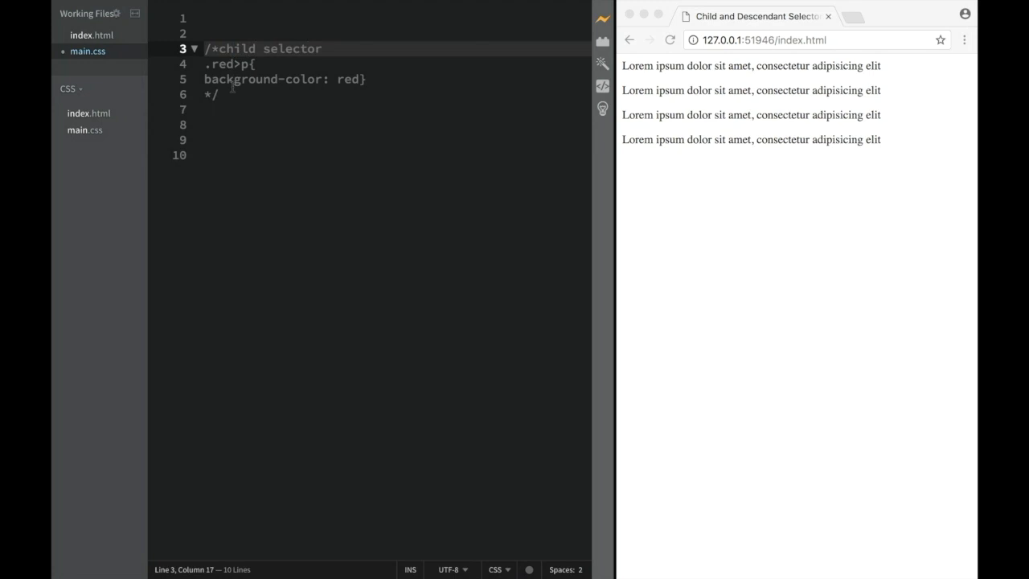
text(.)
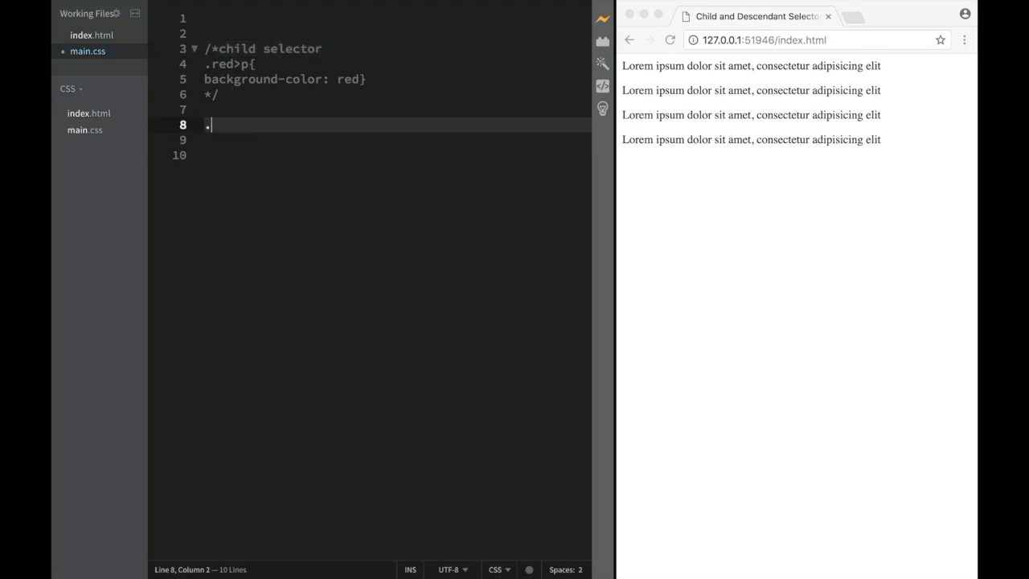
text(red)
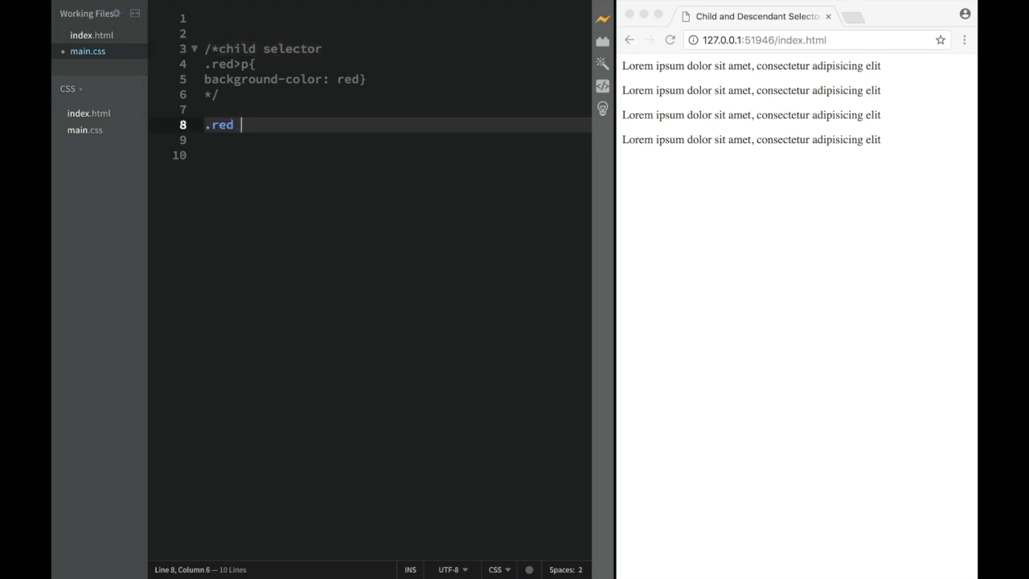
text(p)
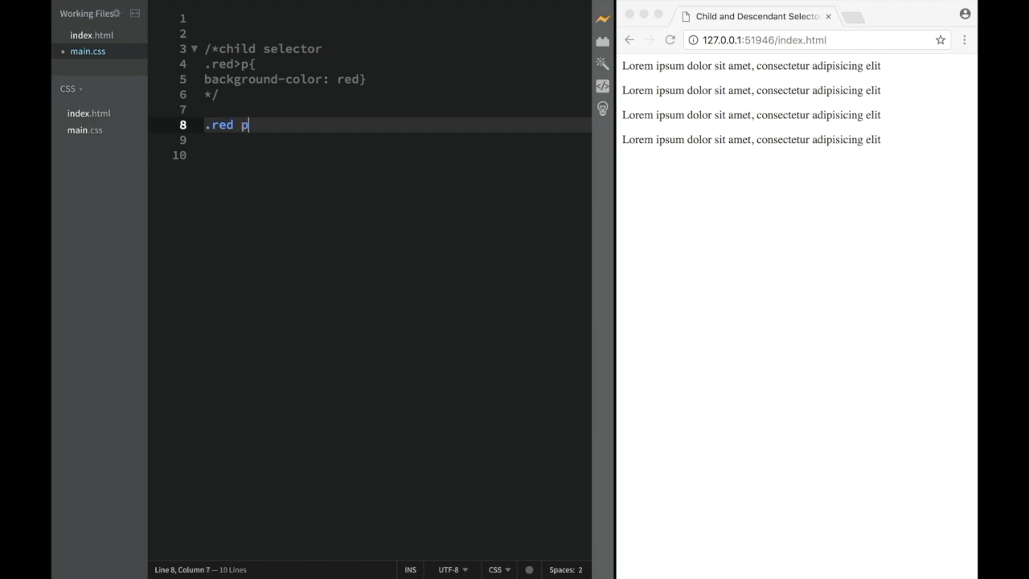
text({)
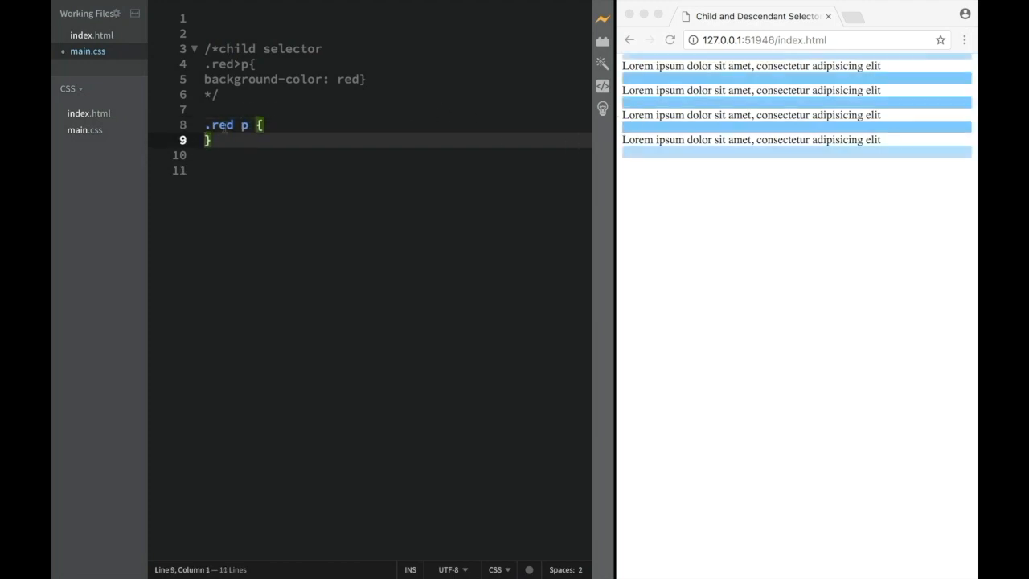
key(enter)
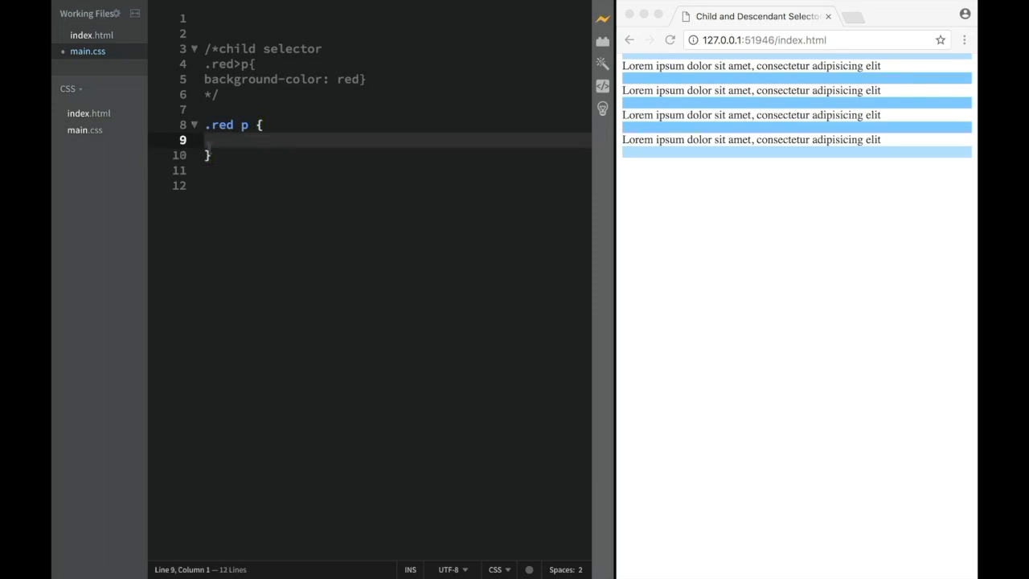
click(91, 35)
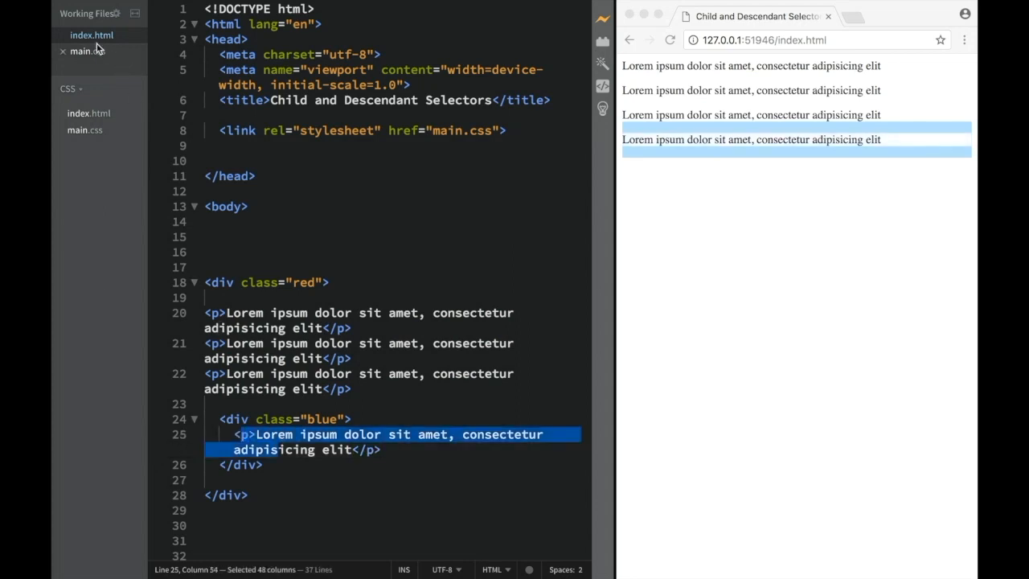
Step: Set background-color: blue in the .red p rule, turning all four paragraphs blue
click(81, 51)
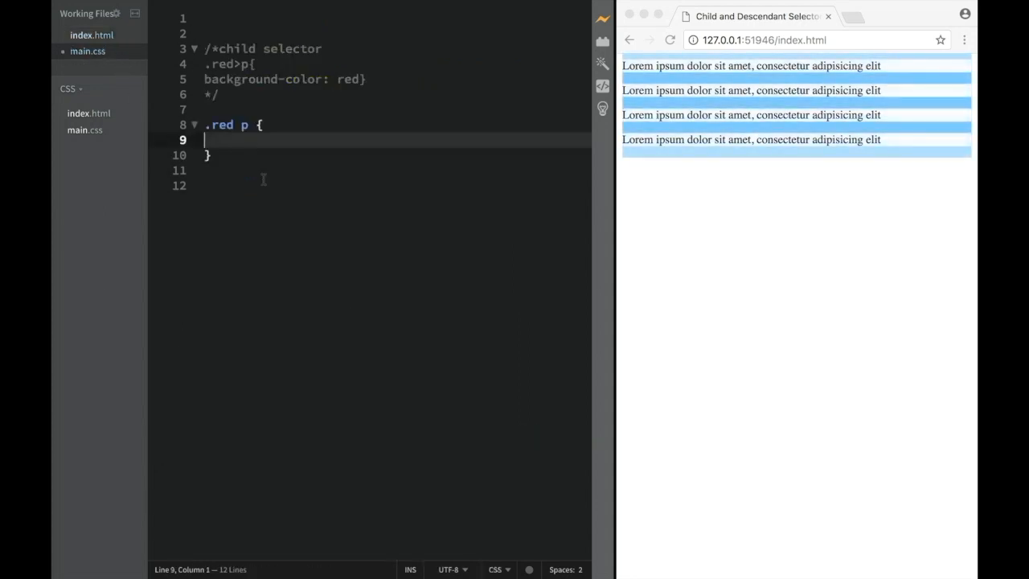
text(background-color:)
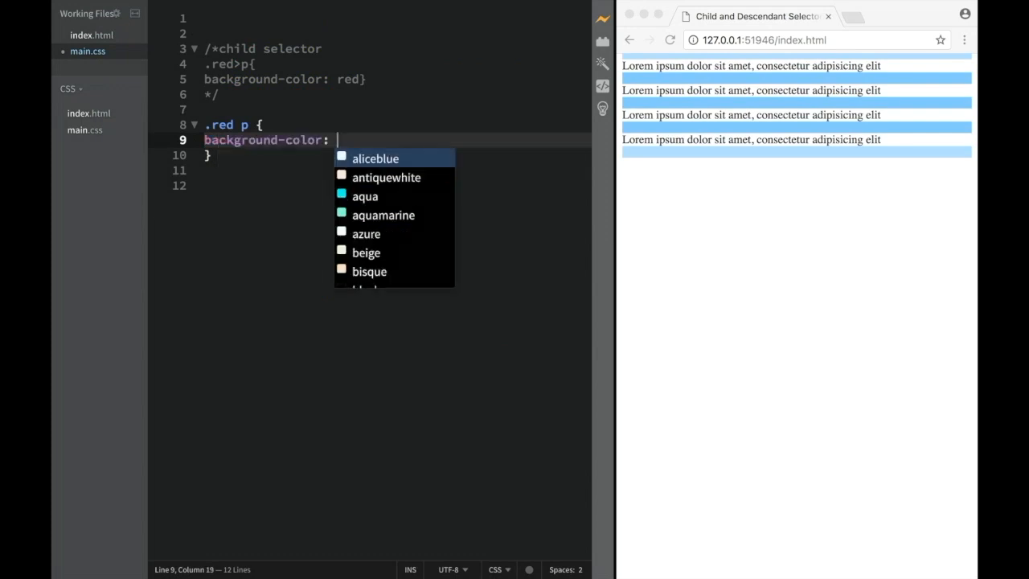
text(b)
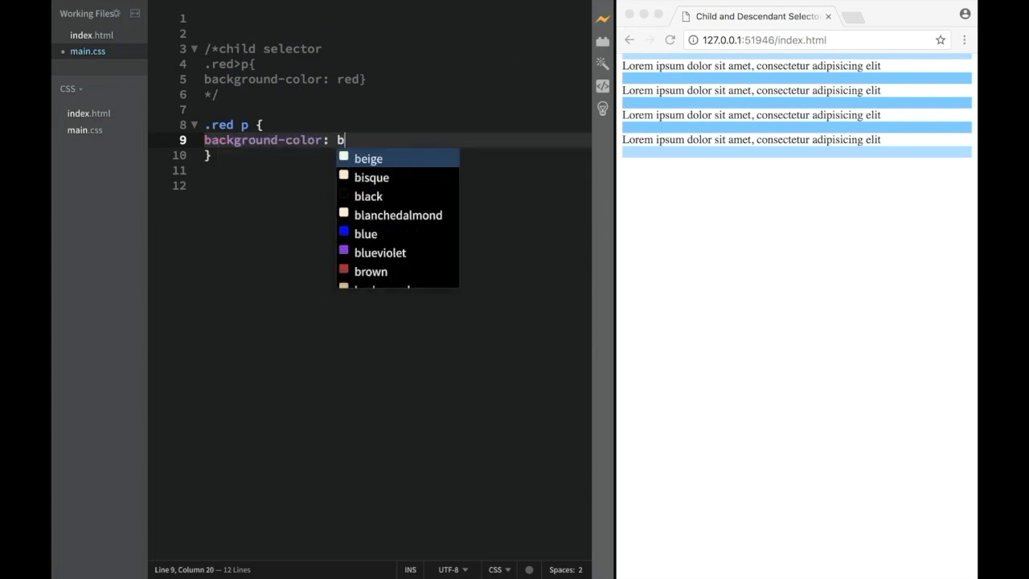
text(lue)
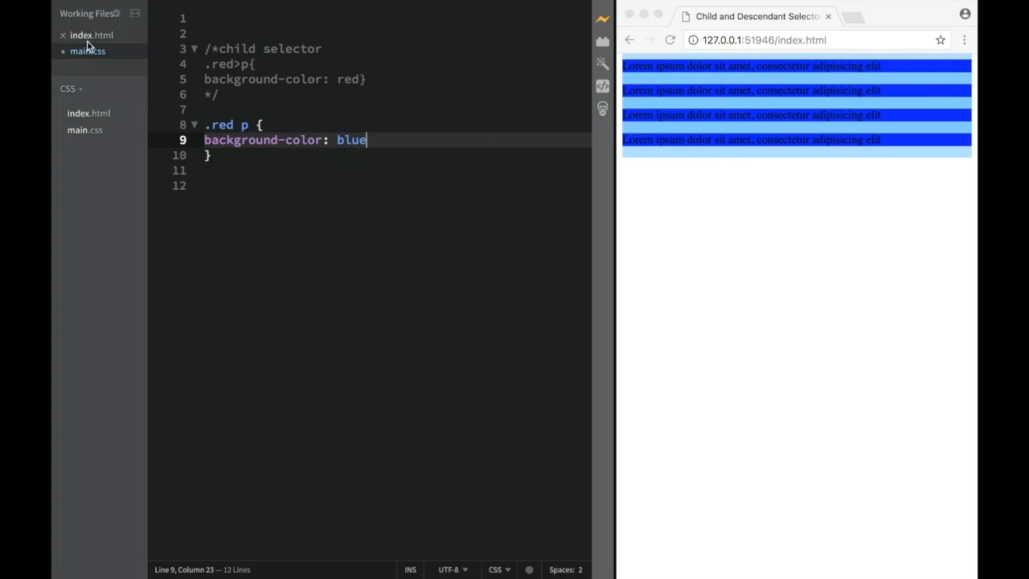
click(92, 35)
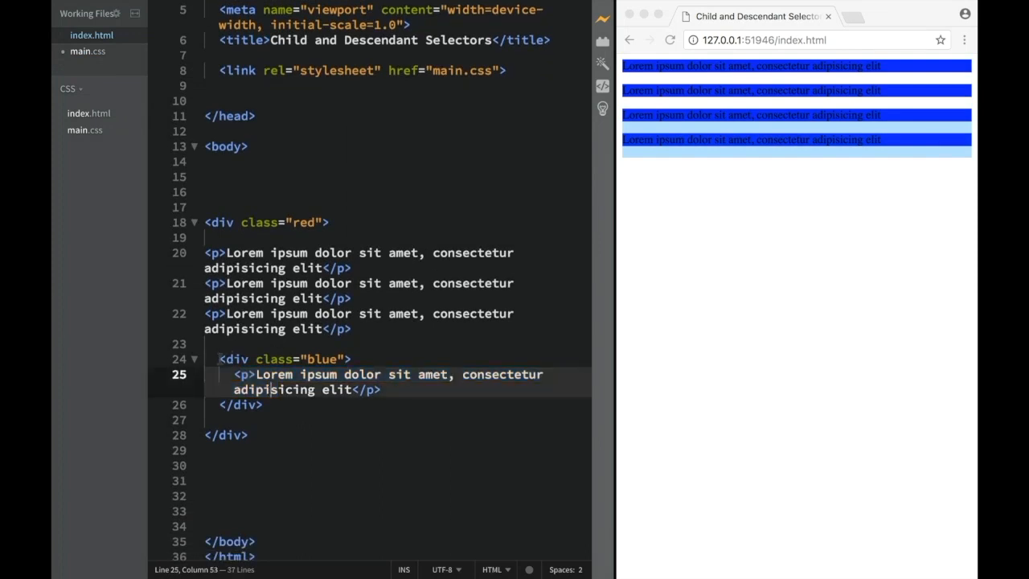
Step: Select the nested blue div's paragraph markup in index.html to copy it
drag(233, 358, 263, 404)
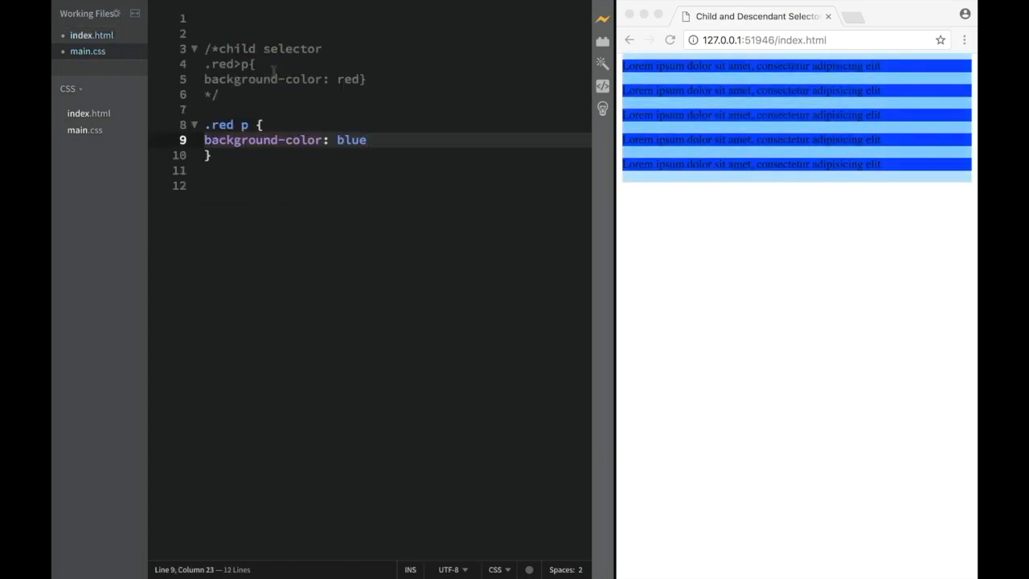
Step: Delete the blue .red p rule and uncomment the .red>p child selector rule in main.css
double_click(222, 125)
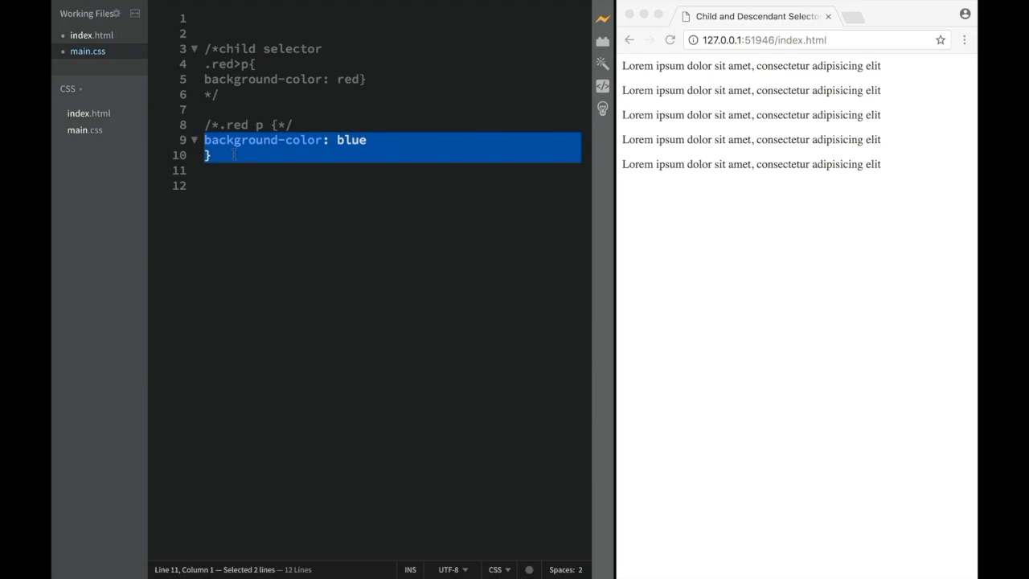
click(286, 139)
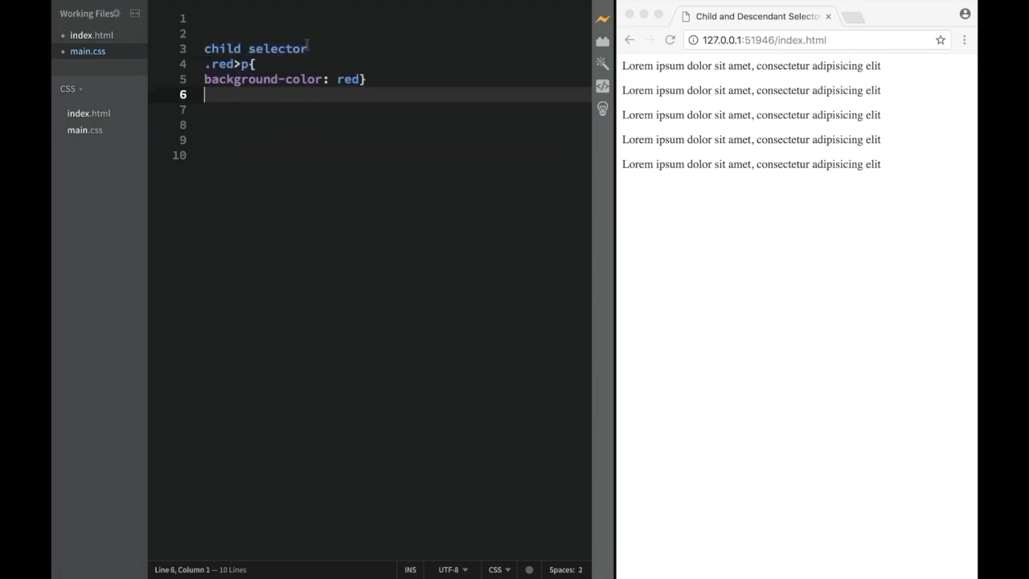
Step: Remove the leftover 'child selector' label on line 3, then switch to index.html
drag(204, 48, 307, 48)
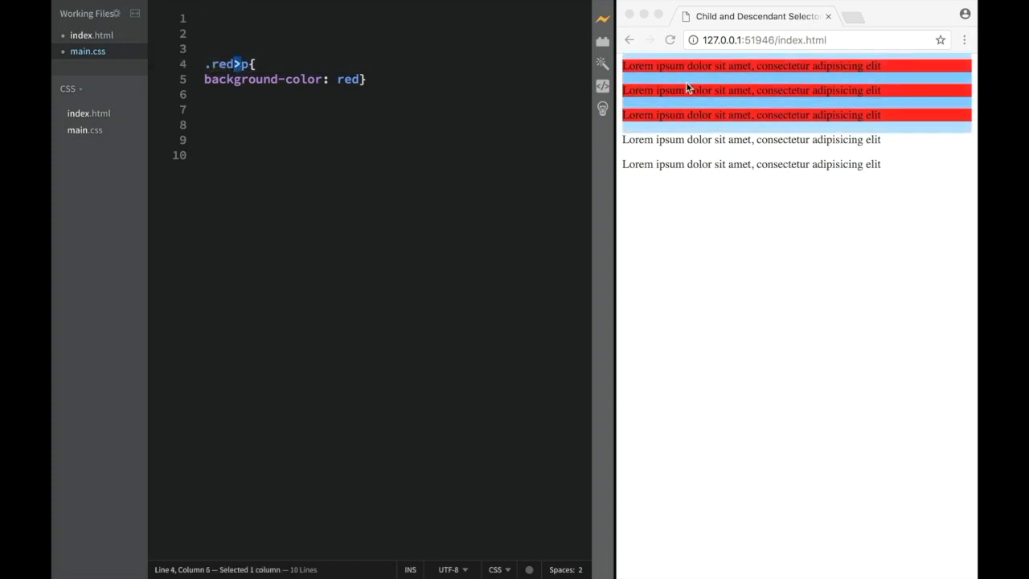
mouse_move(701, 151)
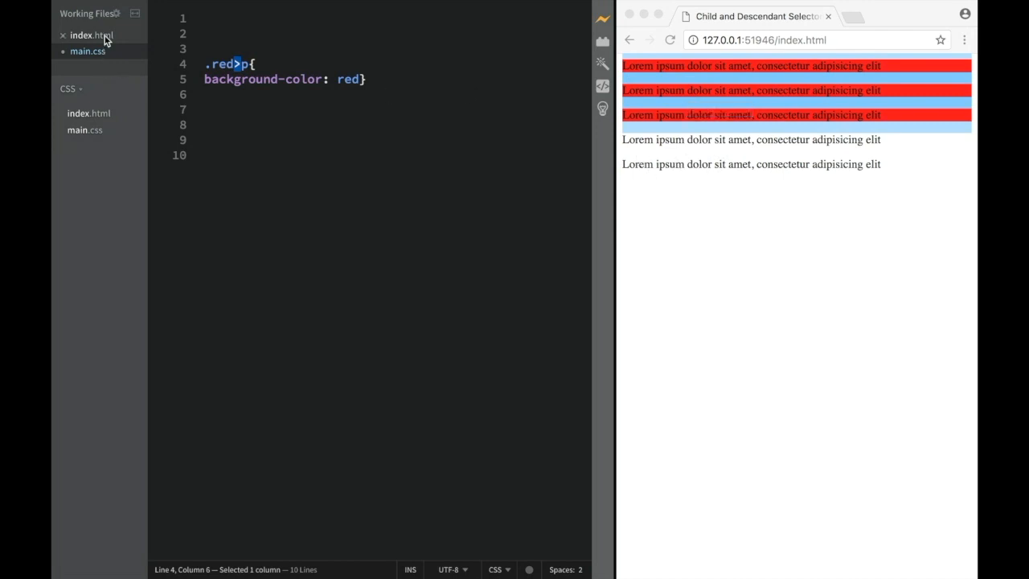
click(91, 34)
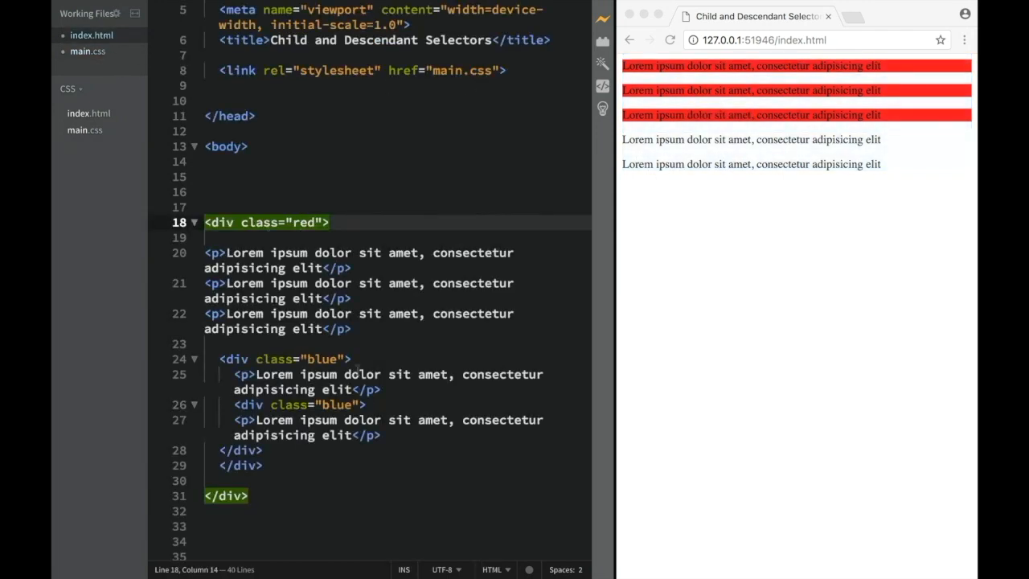